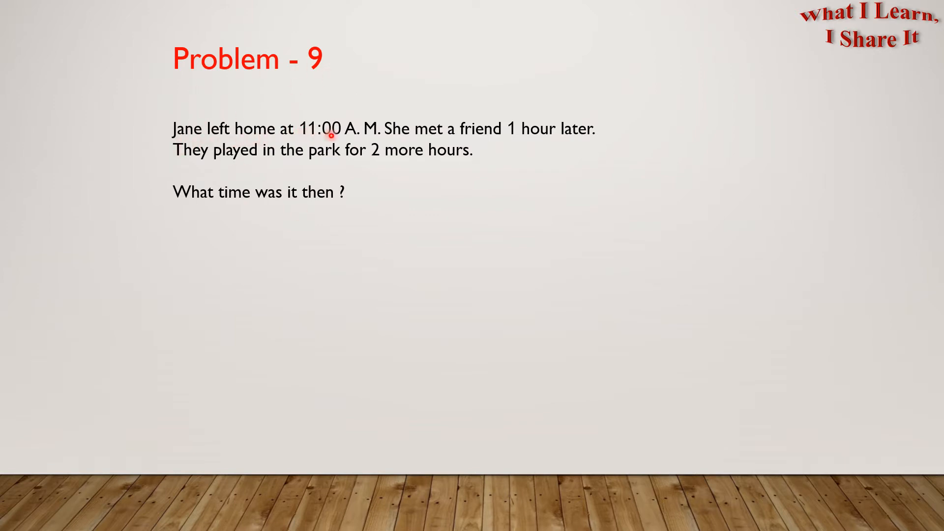
mouse_move(390, 135)
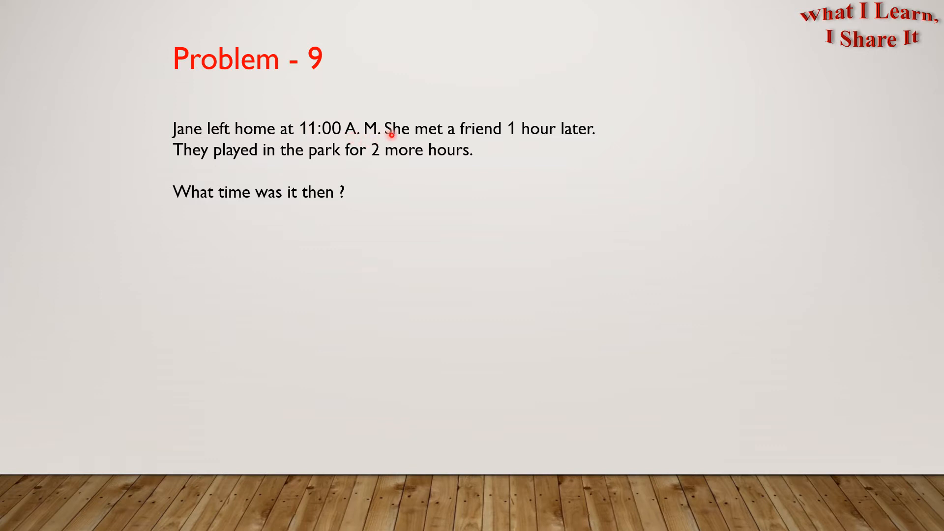
mouse_move(515, 137)
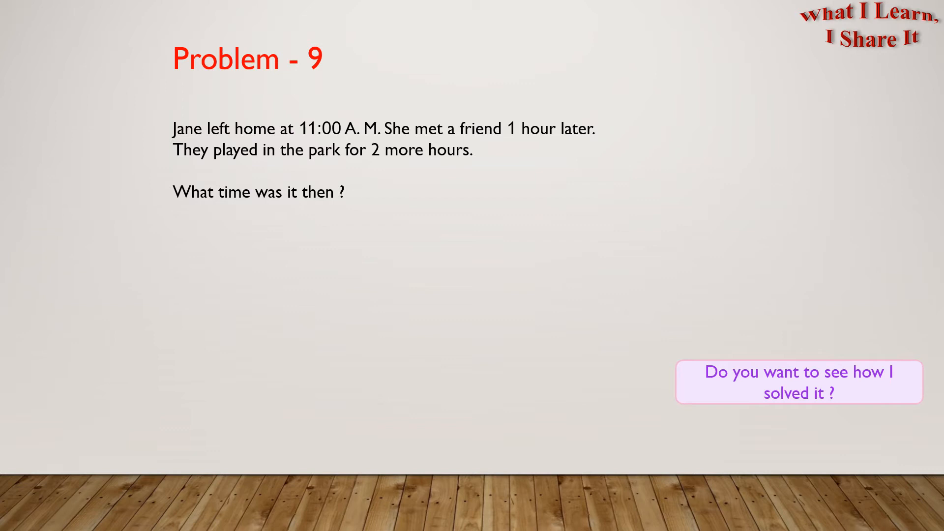
Advance the slideshow to the solution showing clocks at 11:00, 12:00, 2:00 and 'It was 2:00 P.M.'
left_click(797, 382)
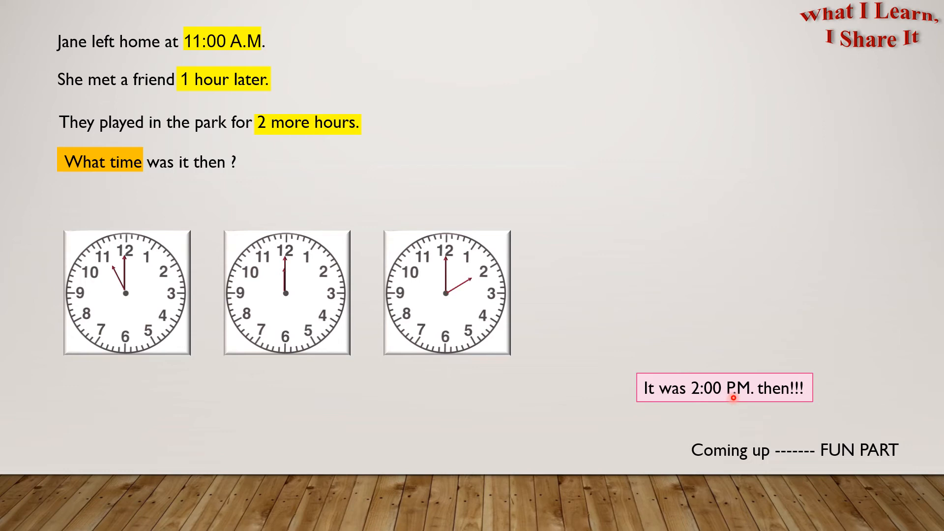
mouse_move(703, 463)
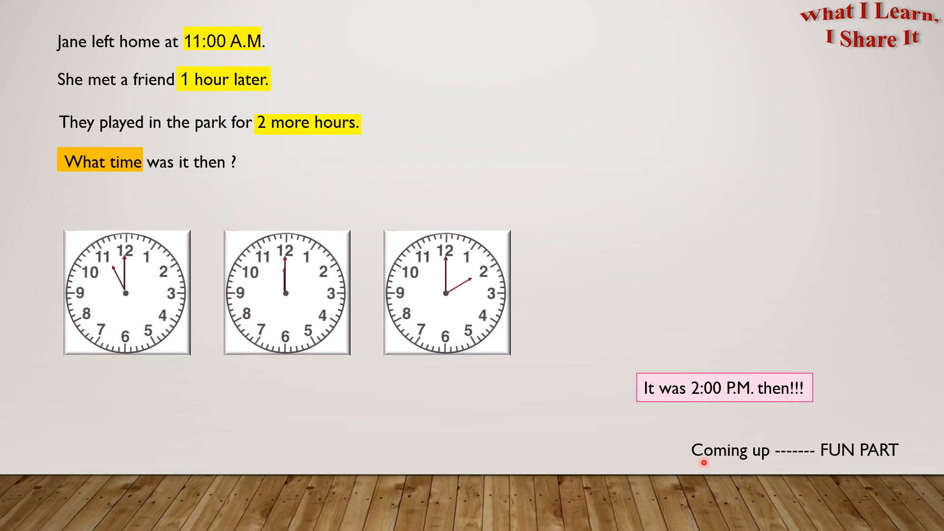